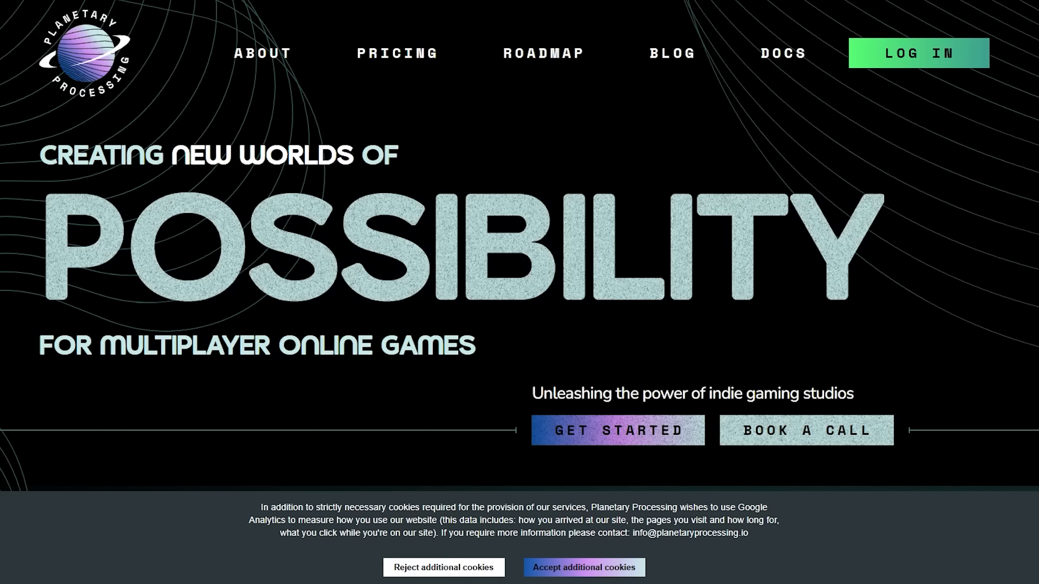
mouse_move(669, 335)
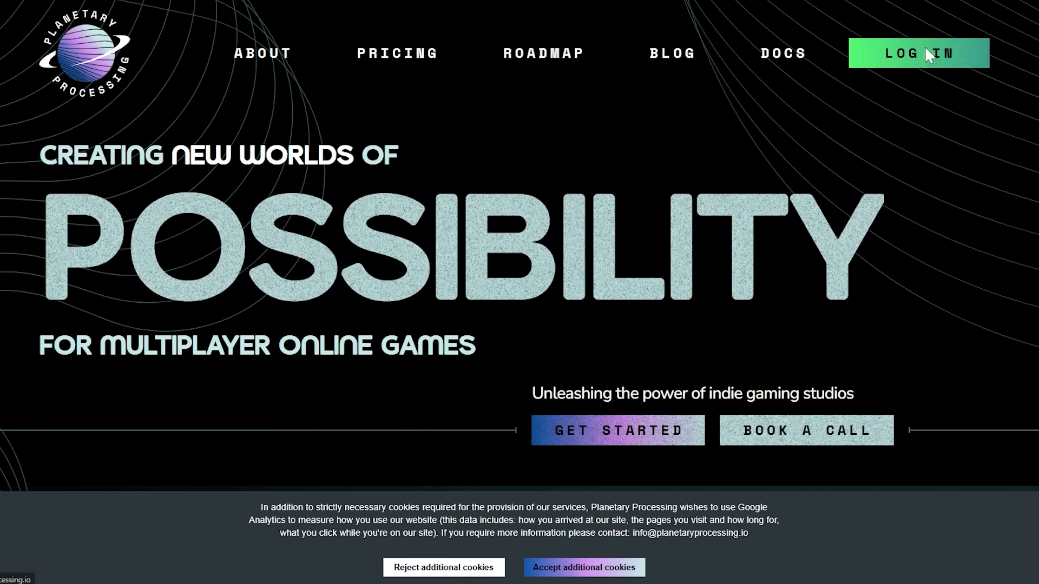
- Drag the pricing sliders to about 50,700 sessions per month and 230-minute average sessions
left_click(920, 53)
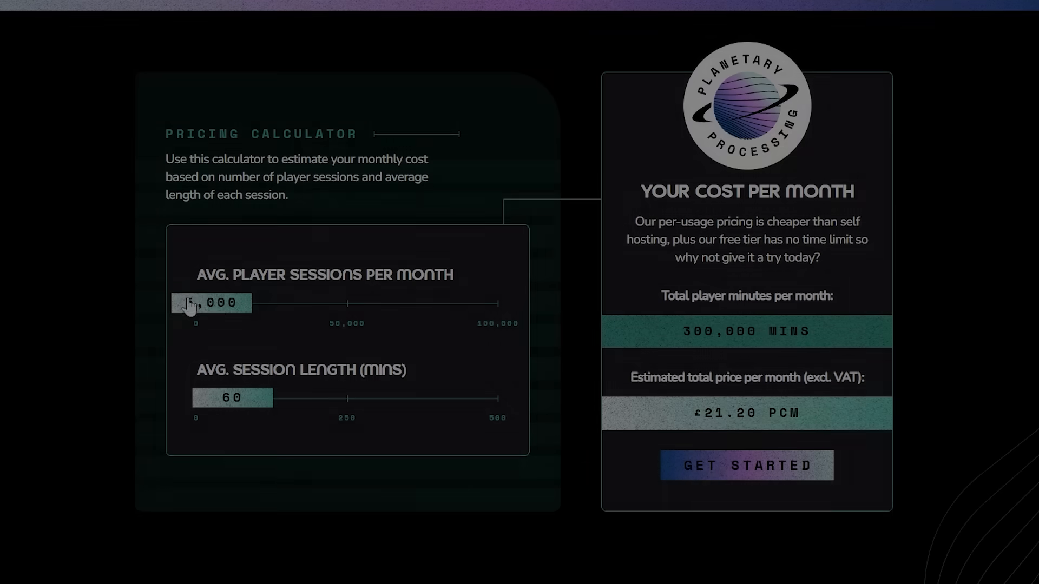
left_click_drag(212, 303, 348, 303)
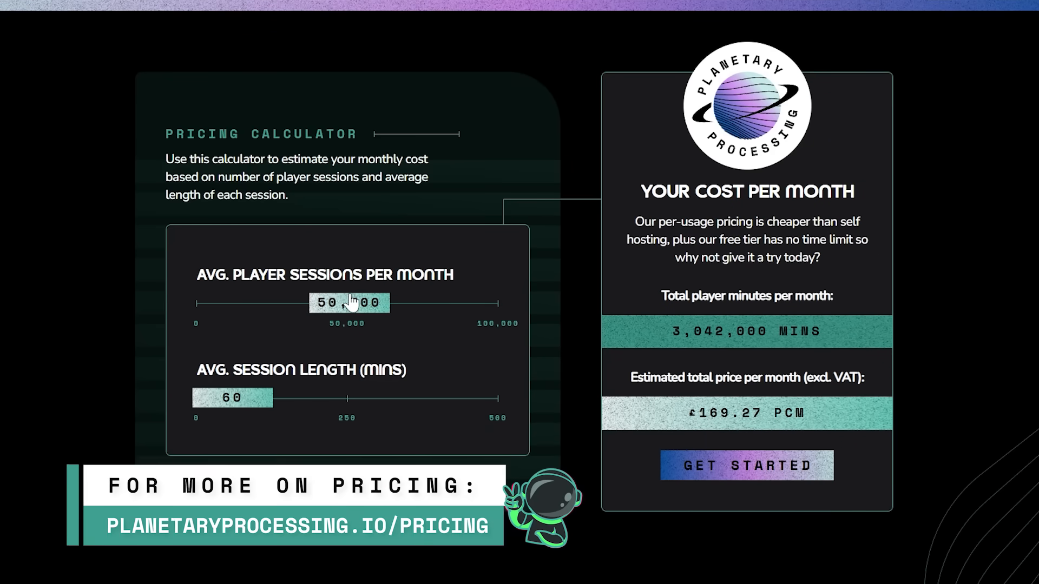
left_click_drag(232, 398, 335, 398)
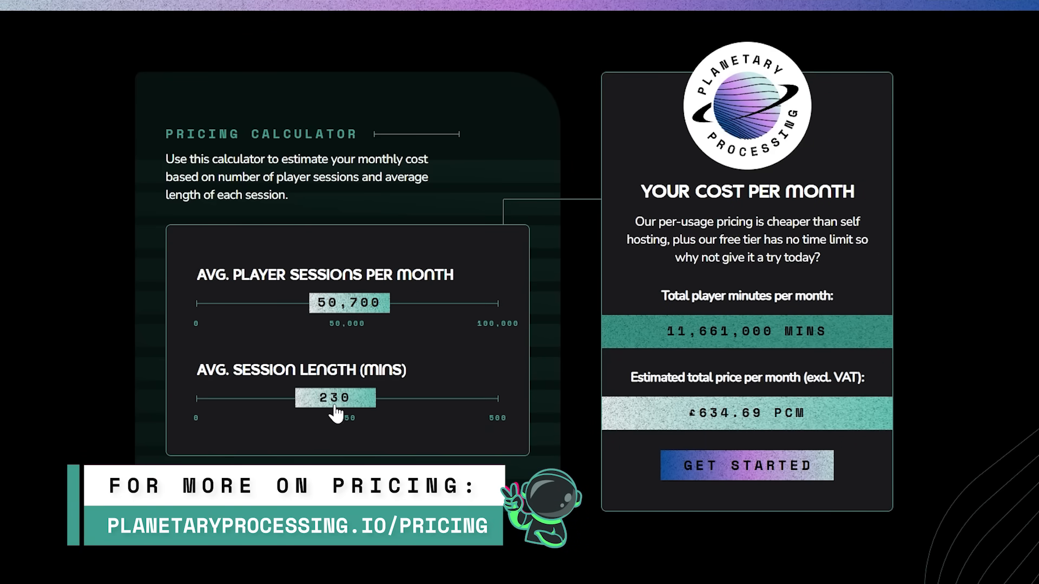
left_click_drag(335, 399, 244, 398)
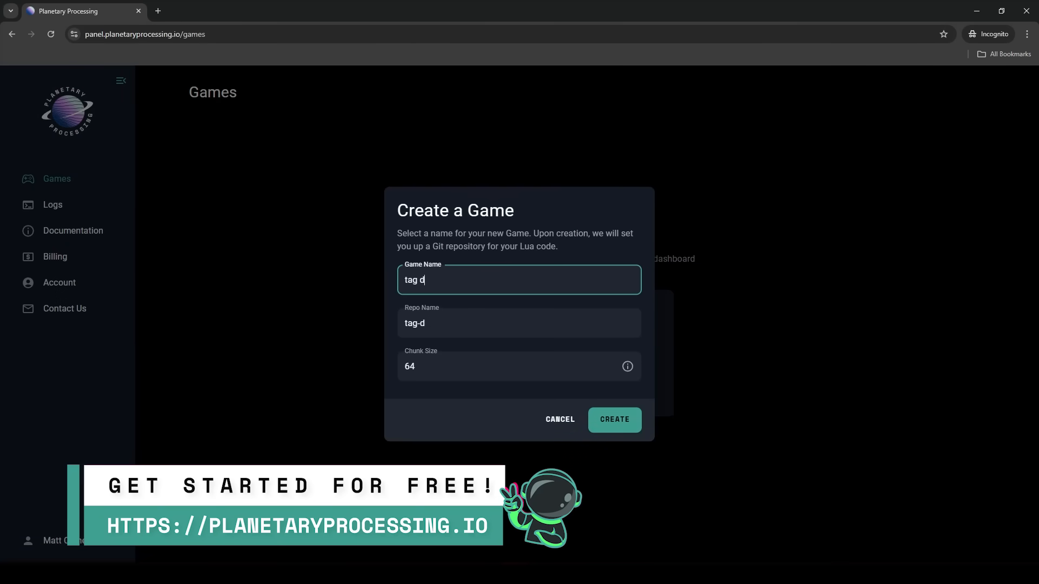
- Create the 'tag demo' game, then start it from the game's Actions menu
left_click(613, 420)
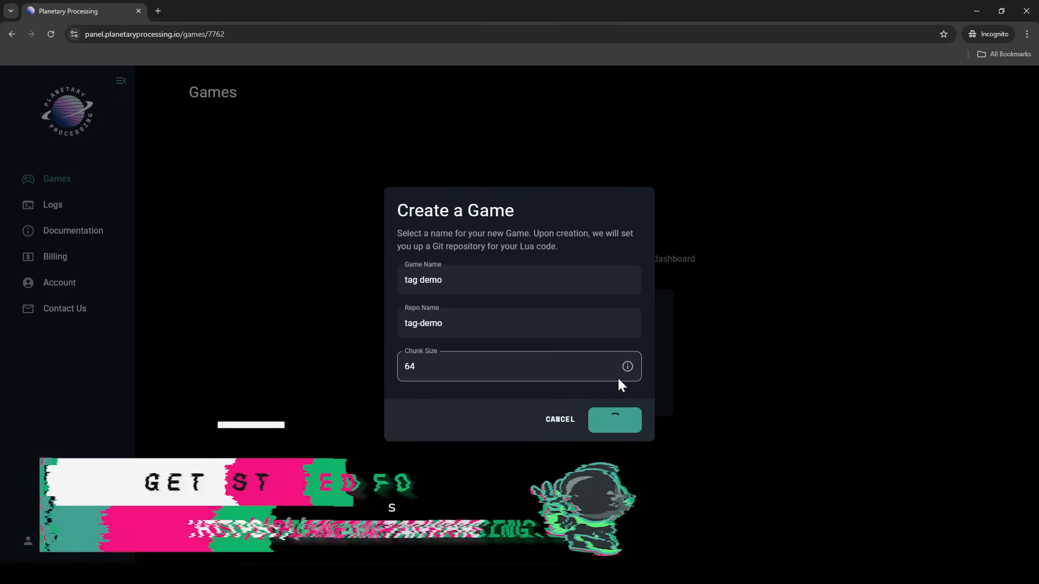
left_click(615, 419)
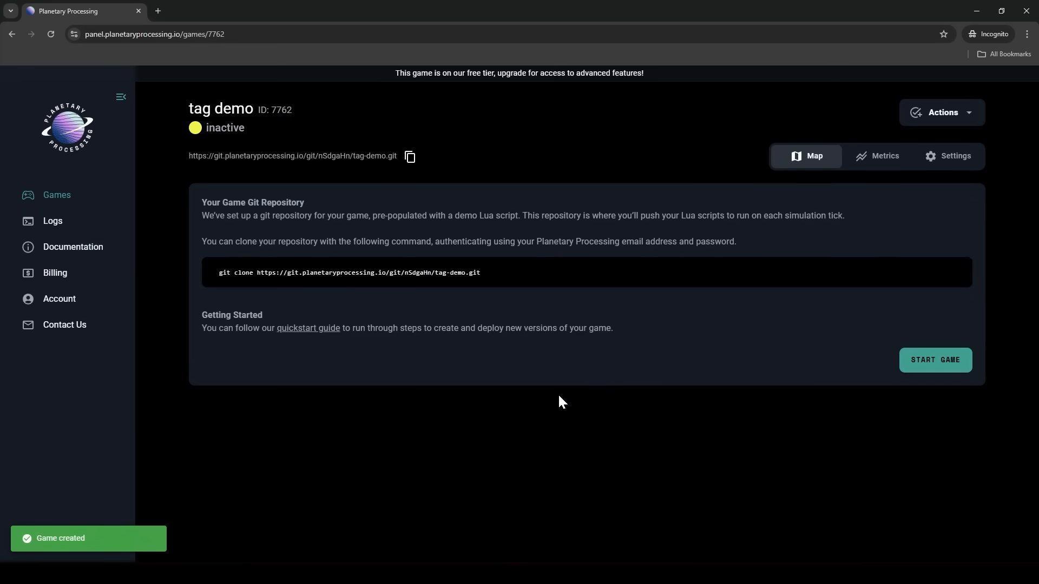
mouse_move(476, 398)
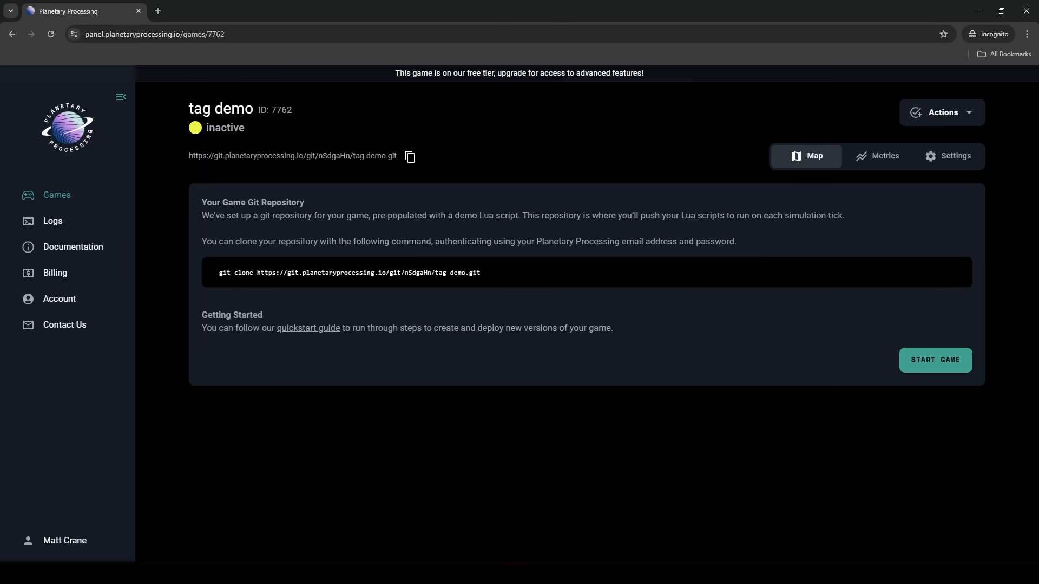
left_click(941, 111)
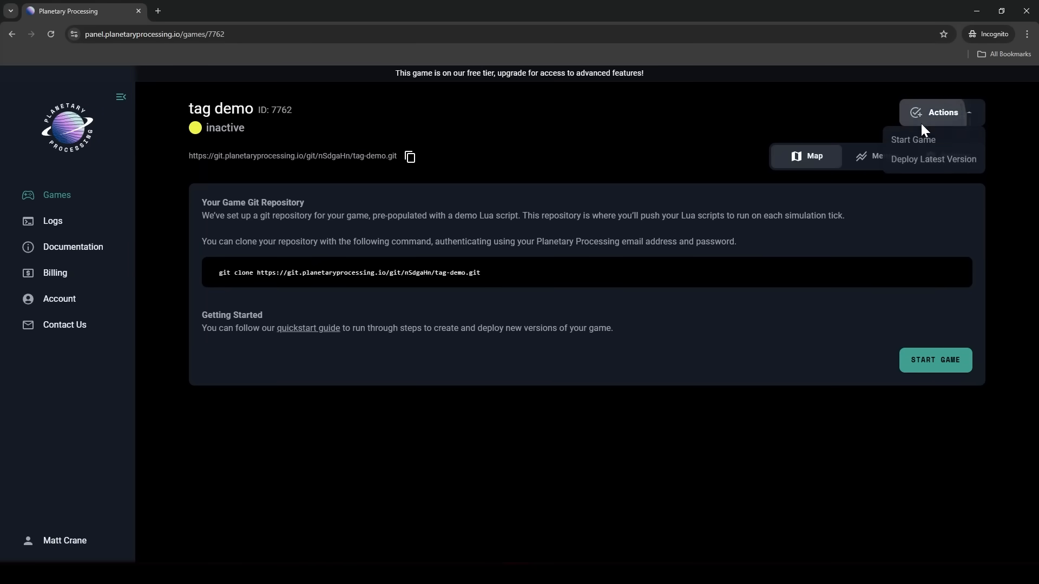
left_click(914, 139)
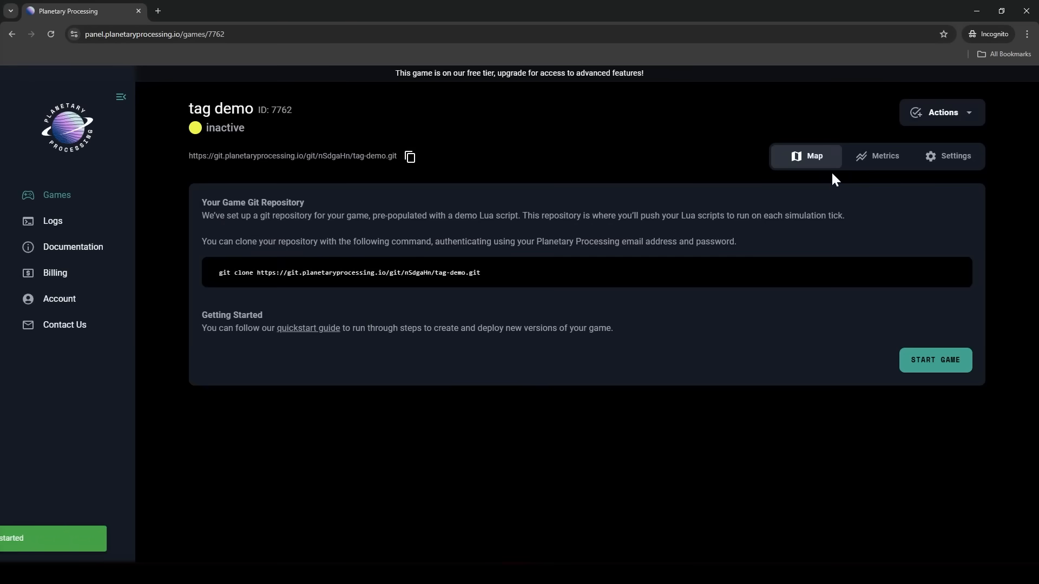
left_click(934, 361)
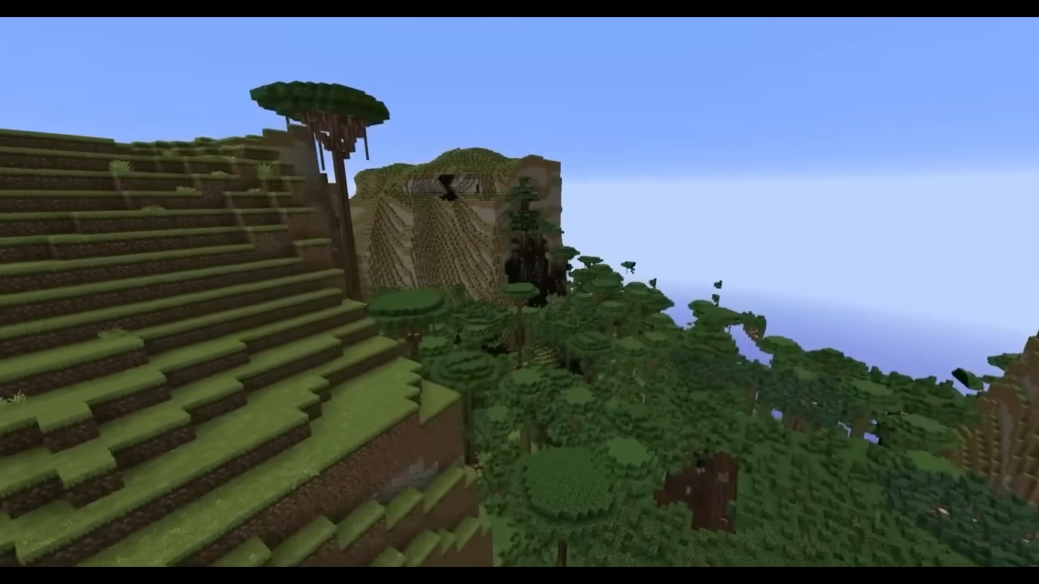
mouse_move(519, 292)
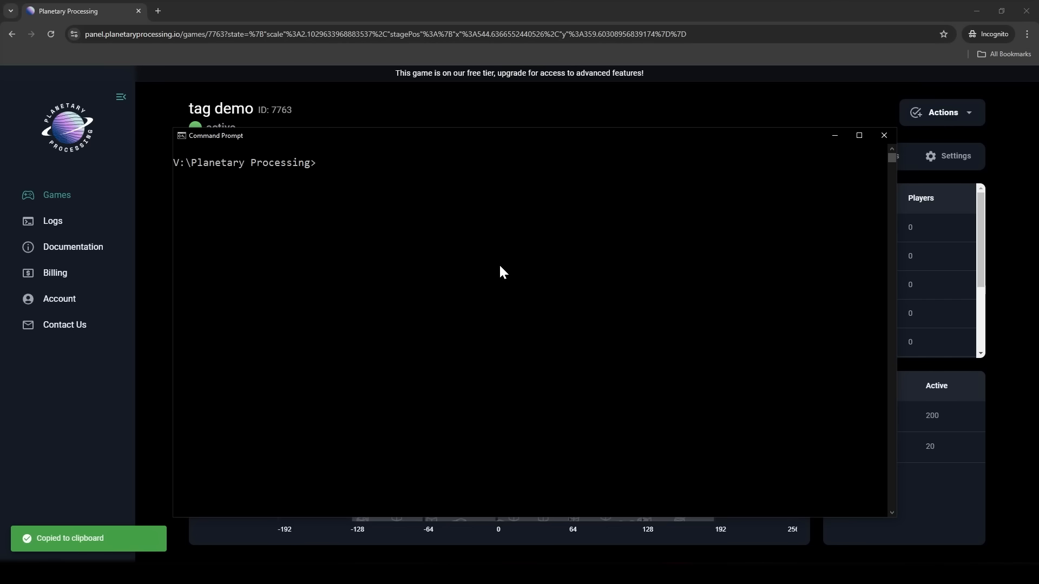
type("git clone https://git.planetaryprocessing.io/git/mac/tag-demo.git")
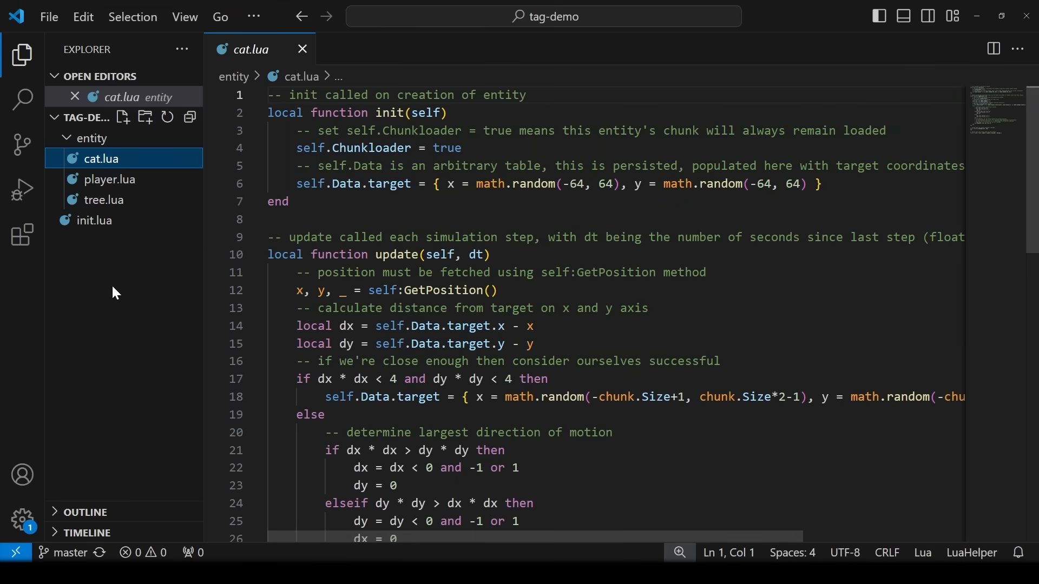
mouse_move(122, 182)
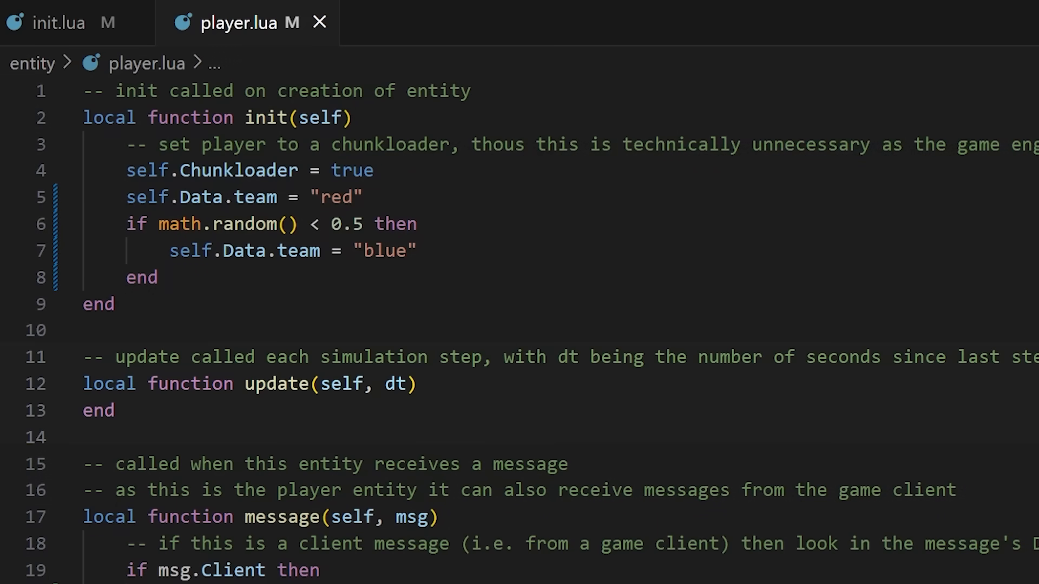
- Scroll through player.lua to the init code assigning the random red/blue team
scroll("down", 3)
type("git add *")
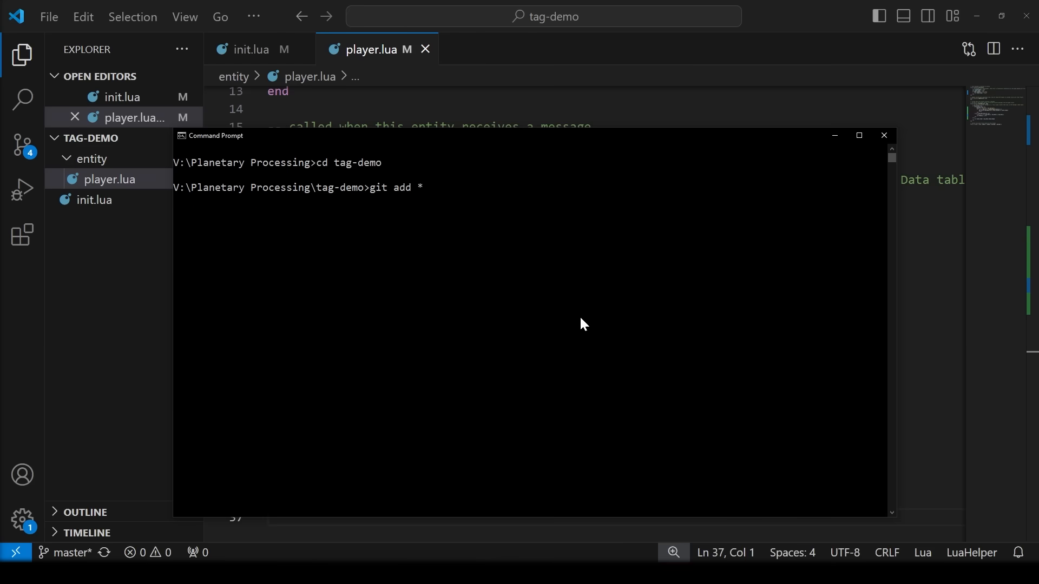
- Commit the staged changes with git commit -m "tag game"
type("git commit -m \"tag game")
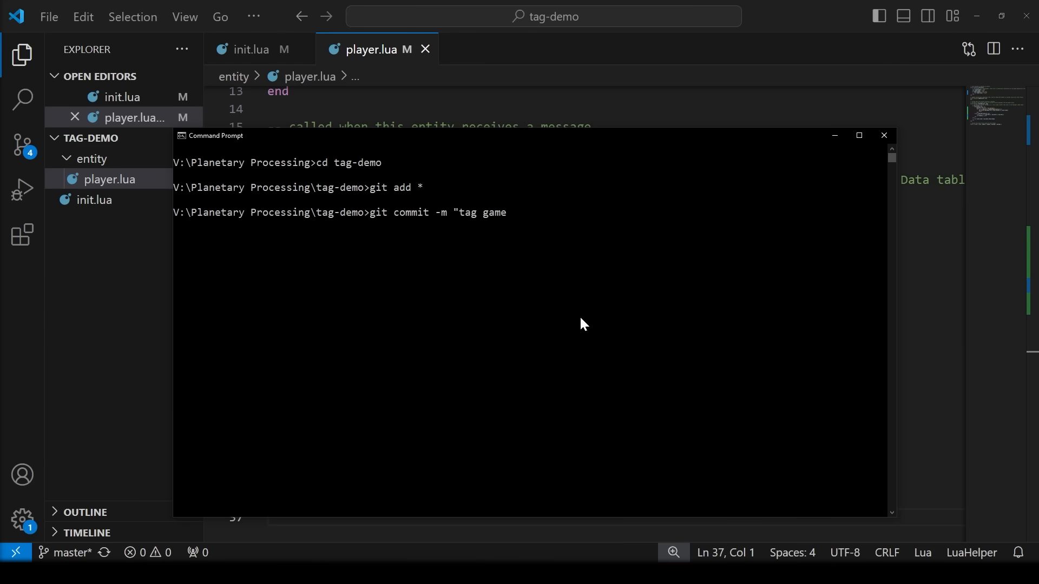
key("Enter")
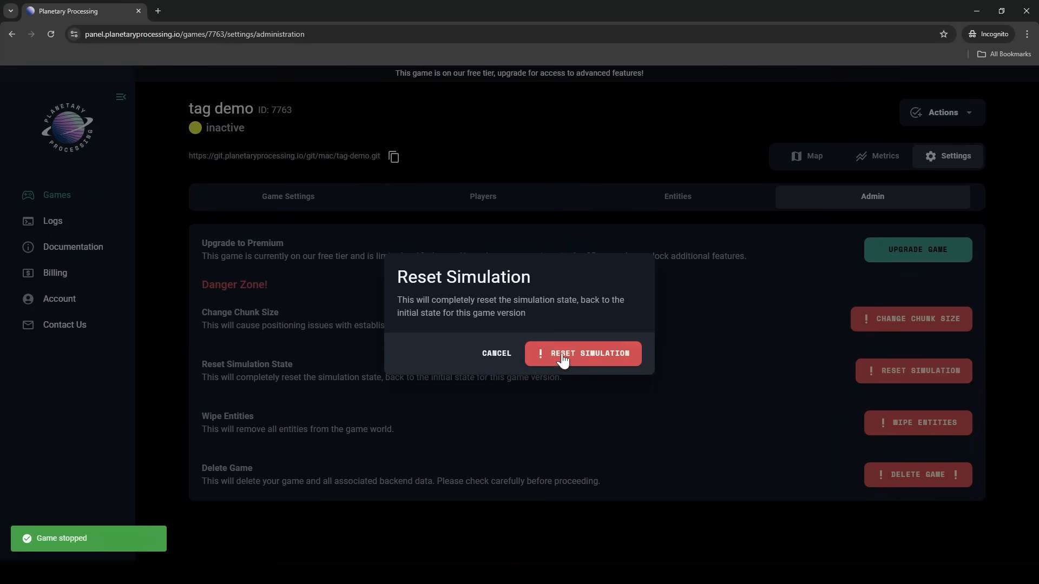
- Confirm Reset Simulation and start the tag demo game again
left_click(583, 353)
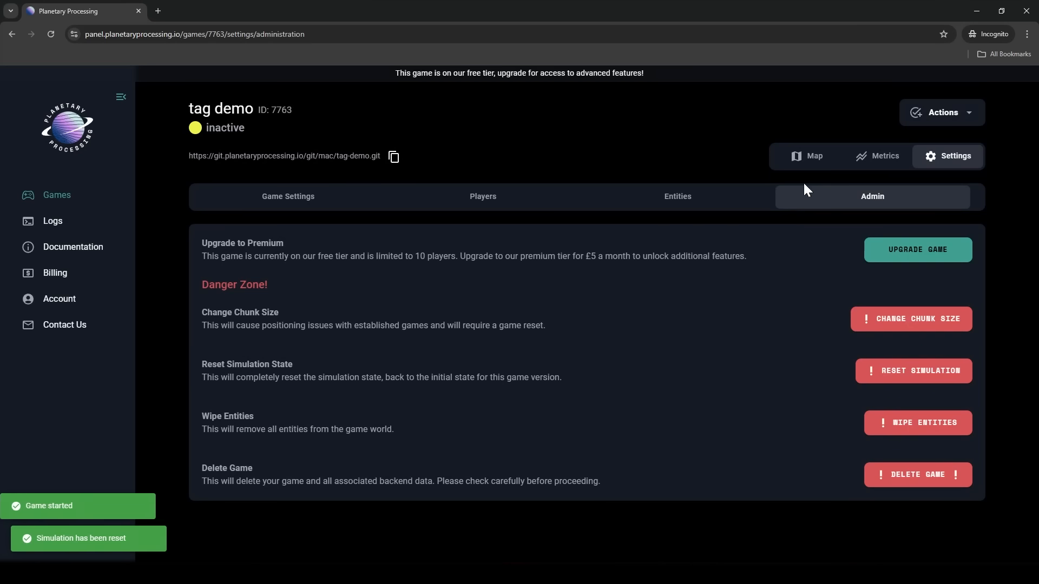
left_click(806, 156)
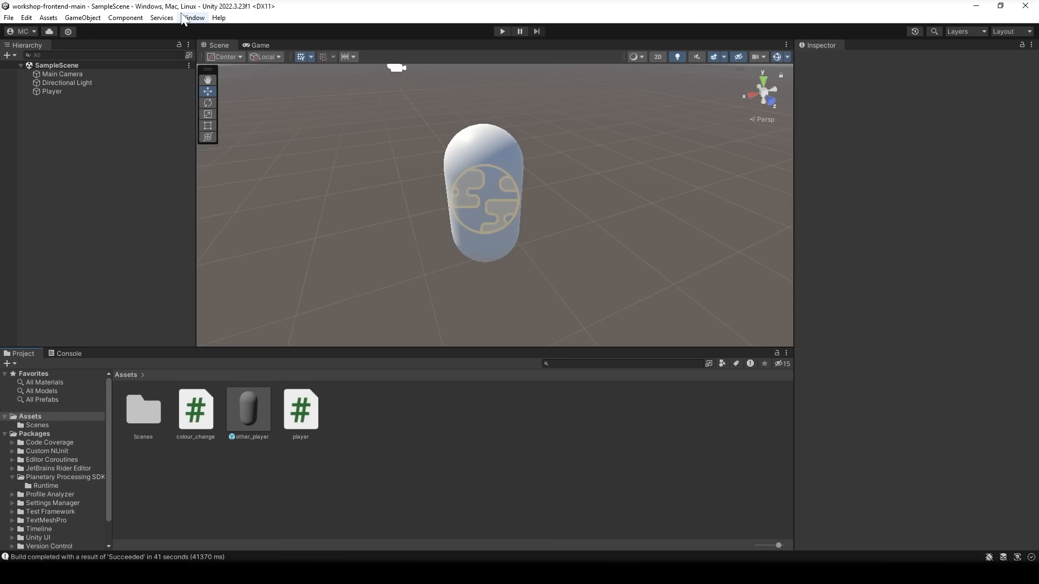
left_click(195, 18)
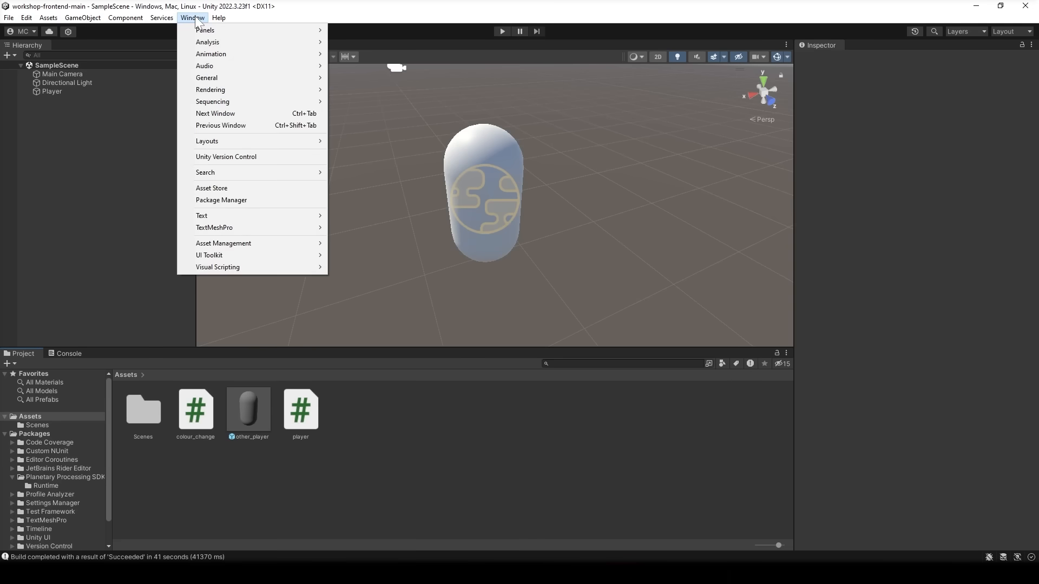
left_click(229, 204)
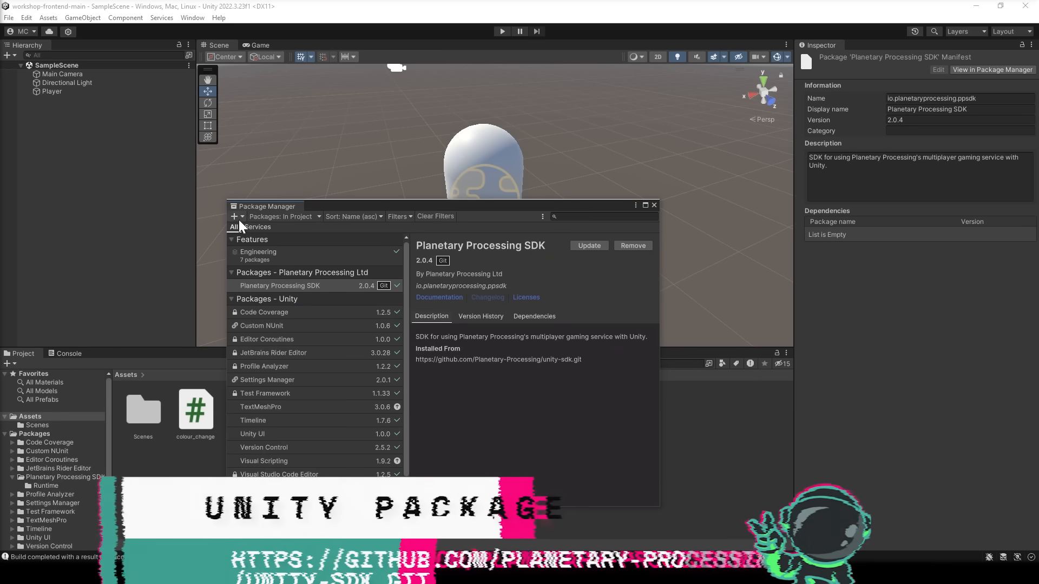
left_click(234, 216)
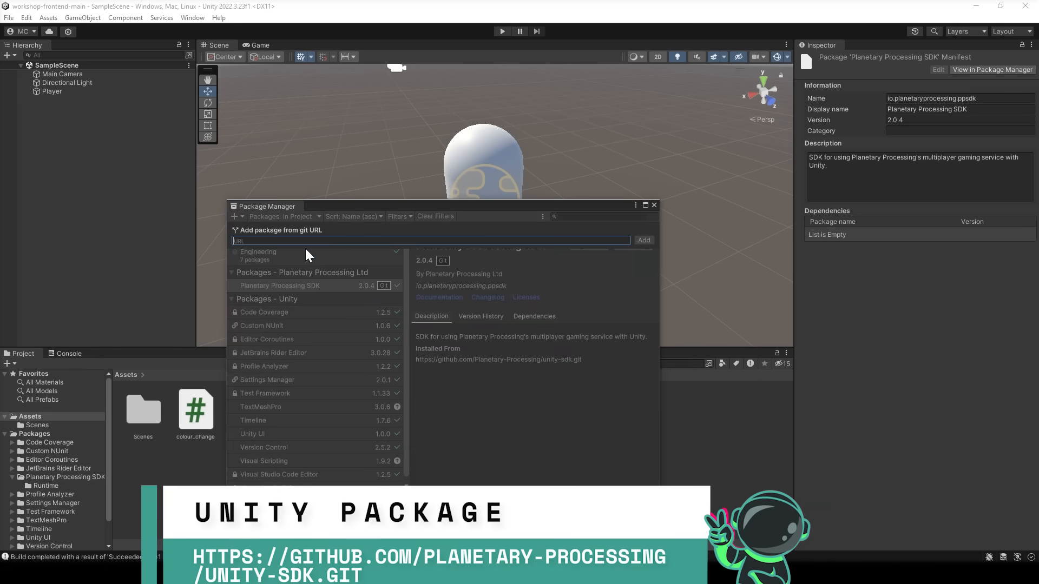
type("https://github.com/Planetary-Processing/unity-sdk.git")
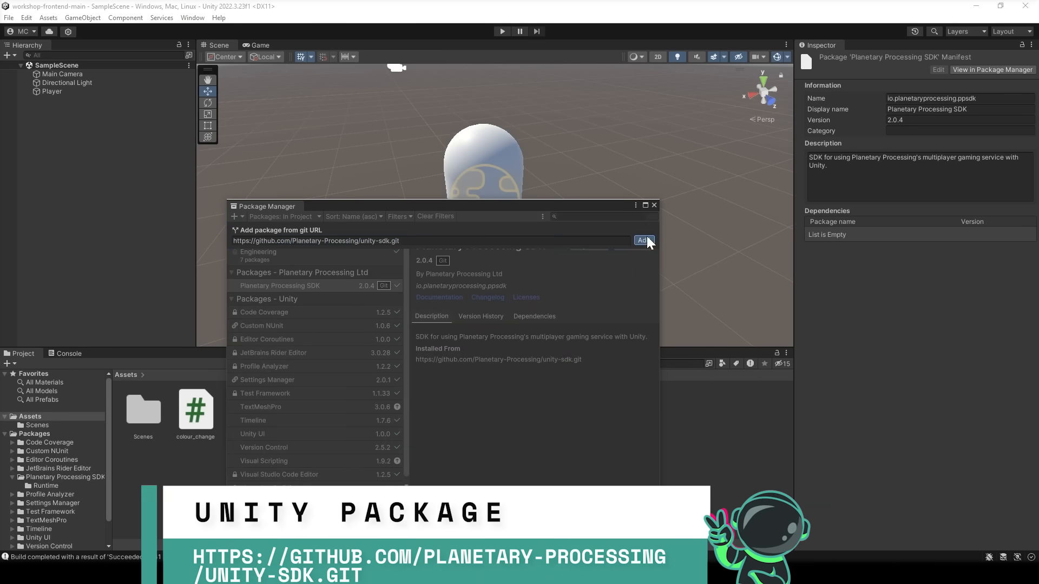
left_click(643, 241)
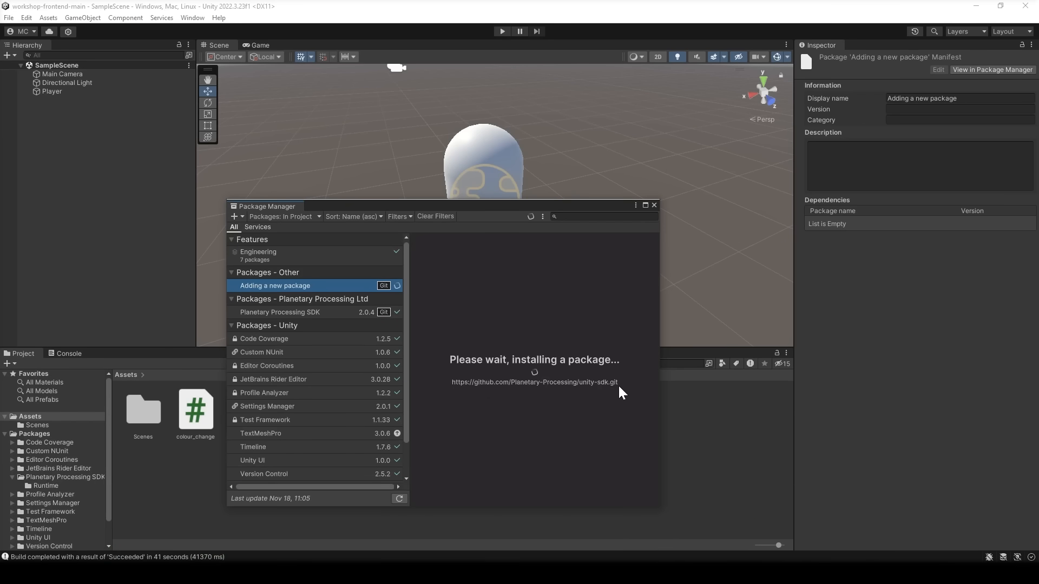
mouse_move(599, 384)
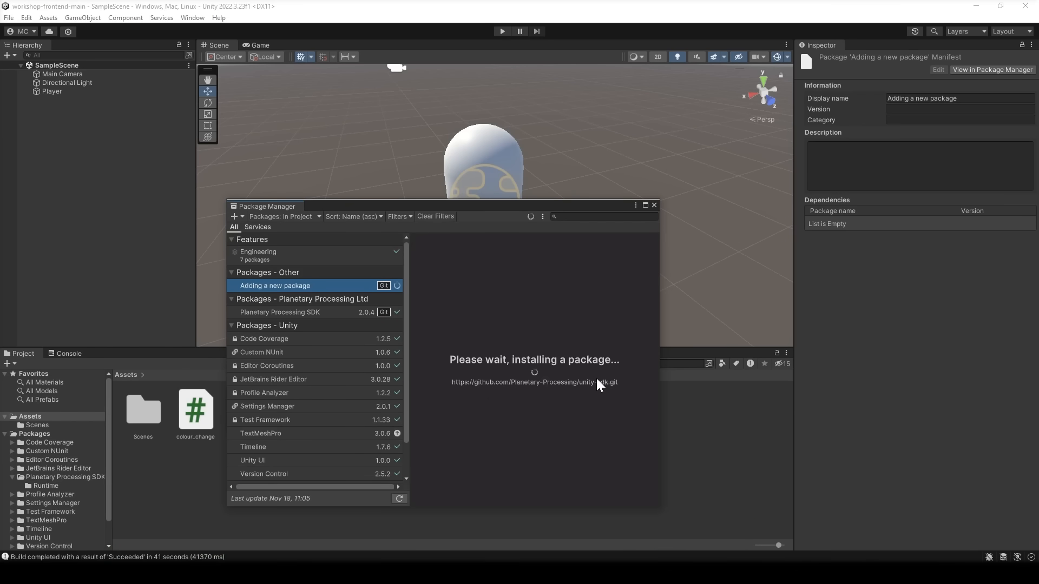
mouse_move(547, 220)
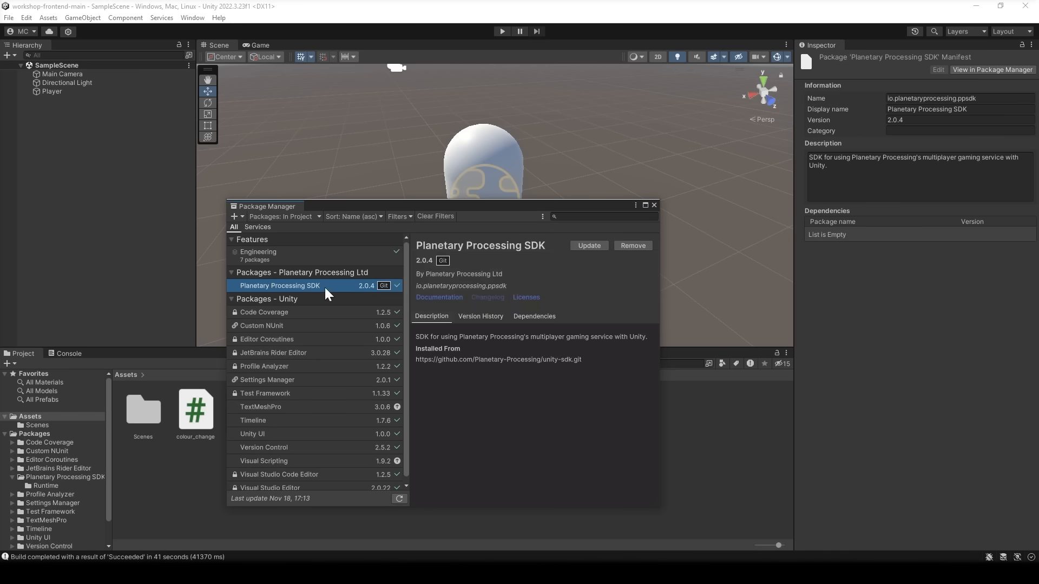
mouse_move(647, 214)
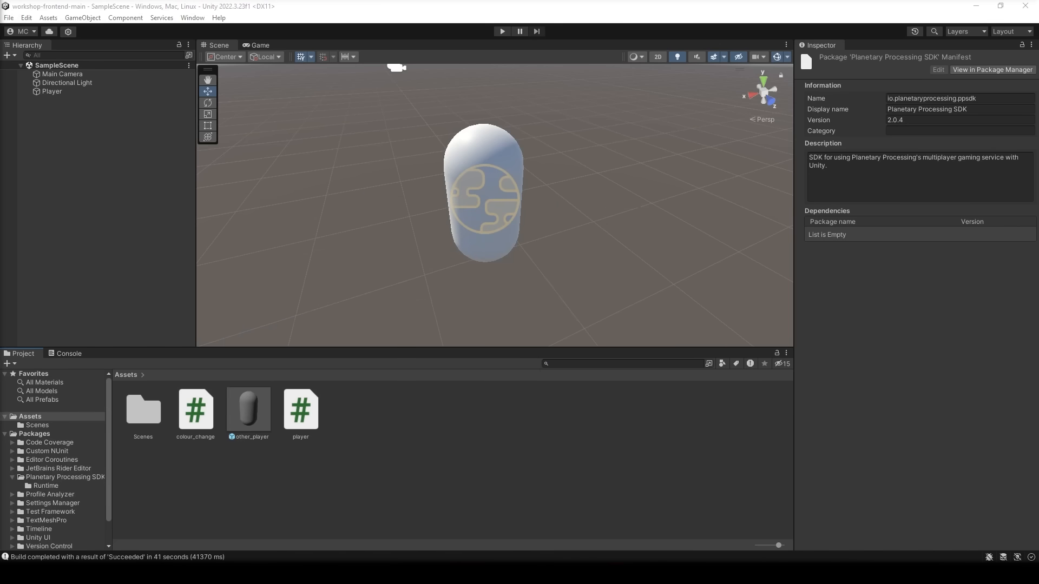
- On the Player's Master component, replace the old Game ID with 7763
left_click(52, 90)
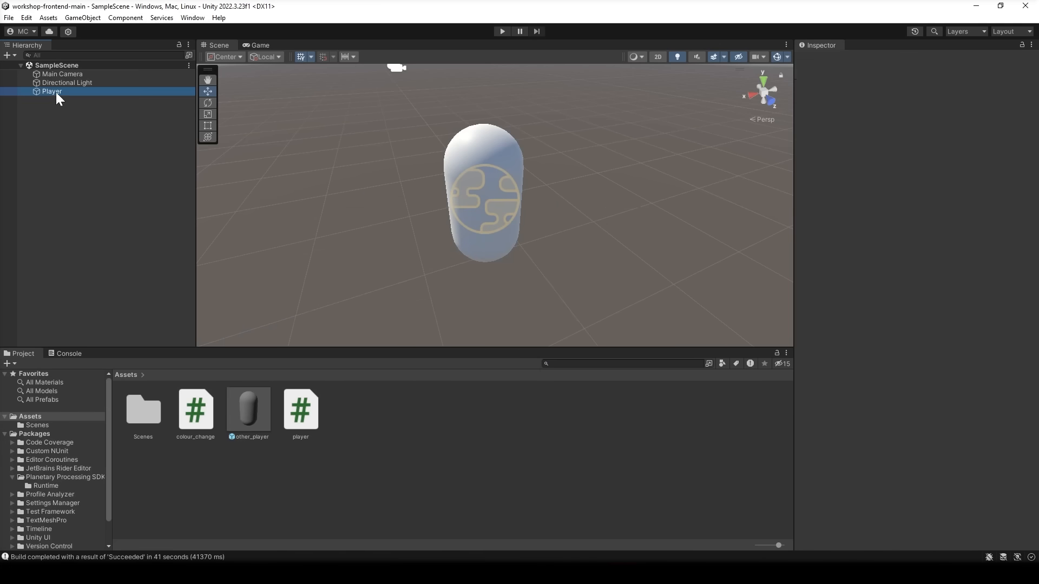
left_click(52, 91)
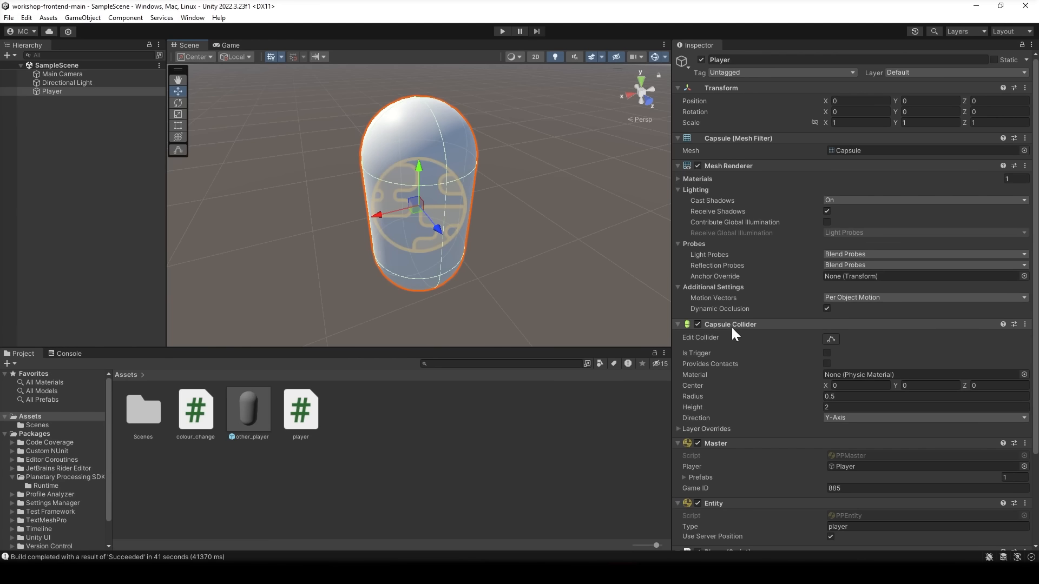
scroll("down", 3)
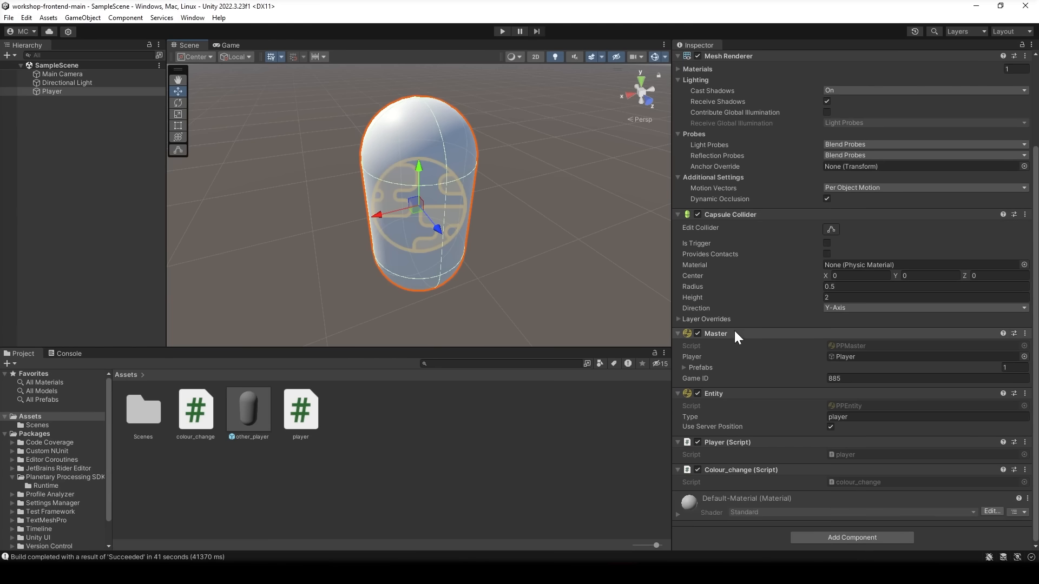
mouse_move(762, 401)
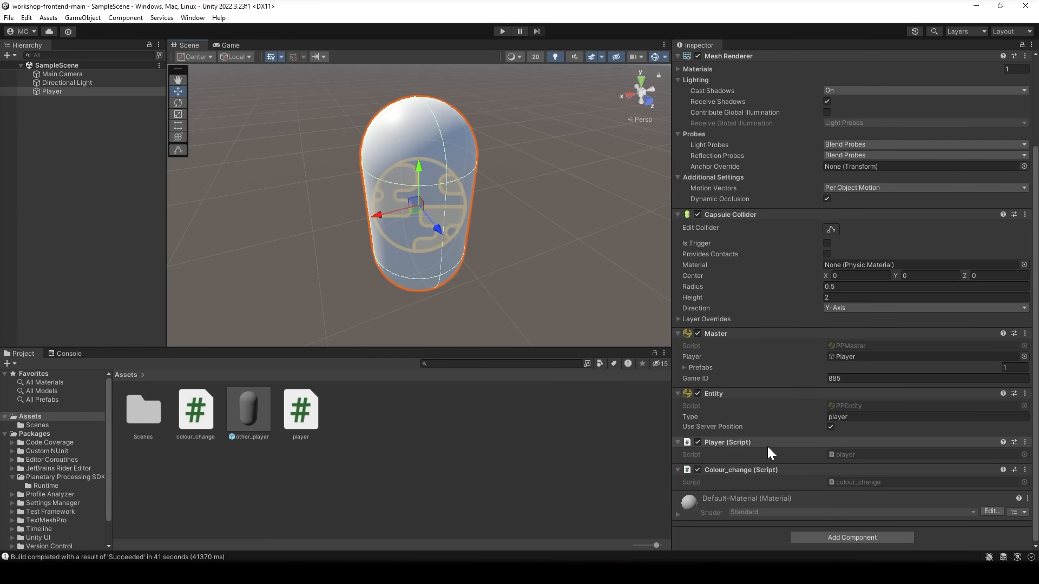
mouse_move(407, 301)
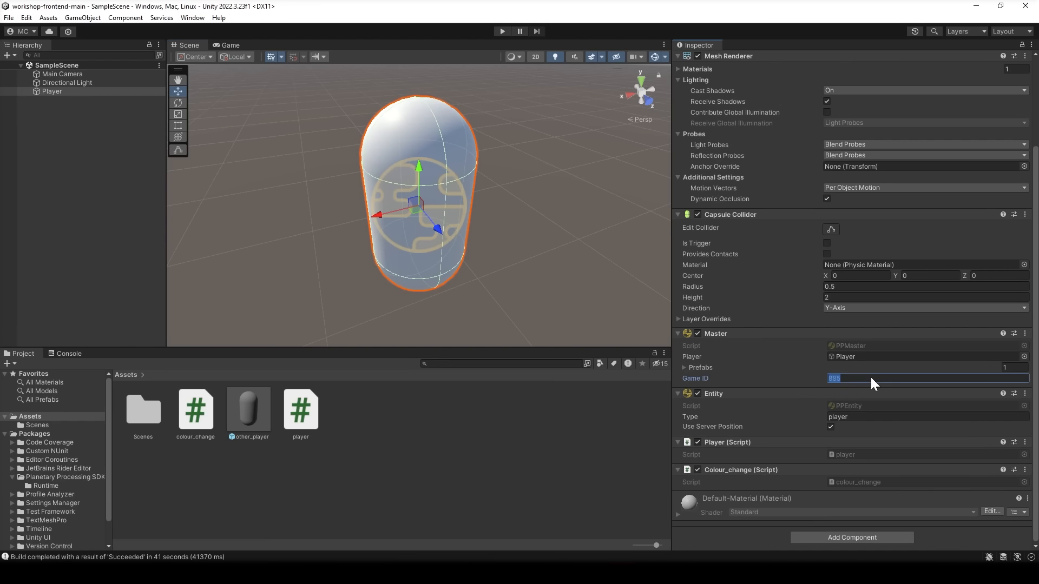
key("Delete")
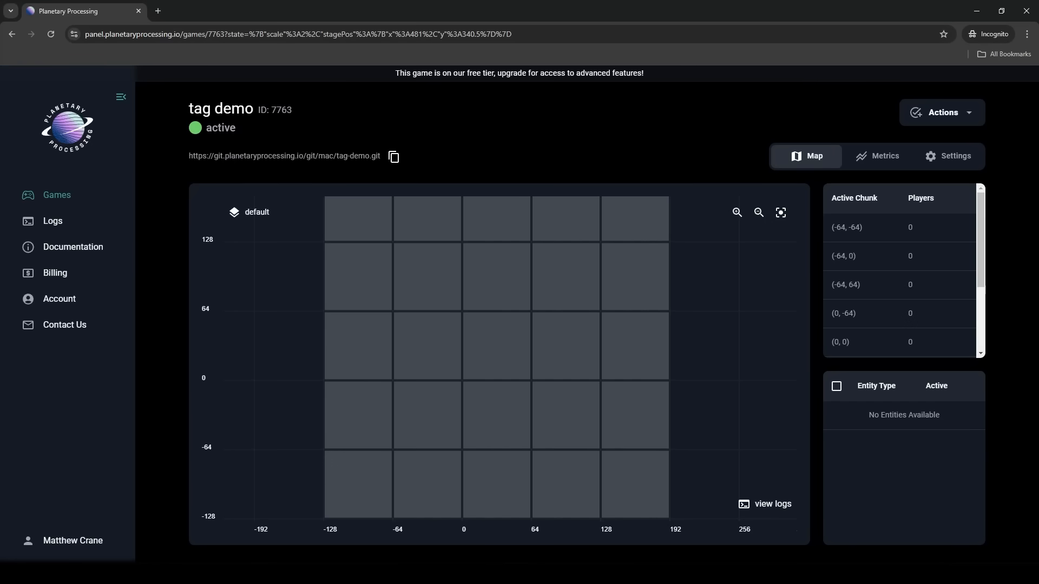
double_click(280, 109)
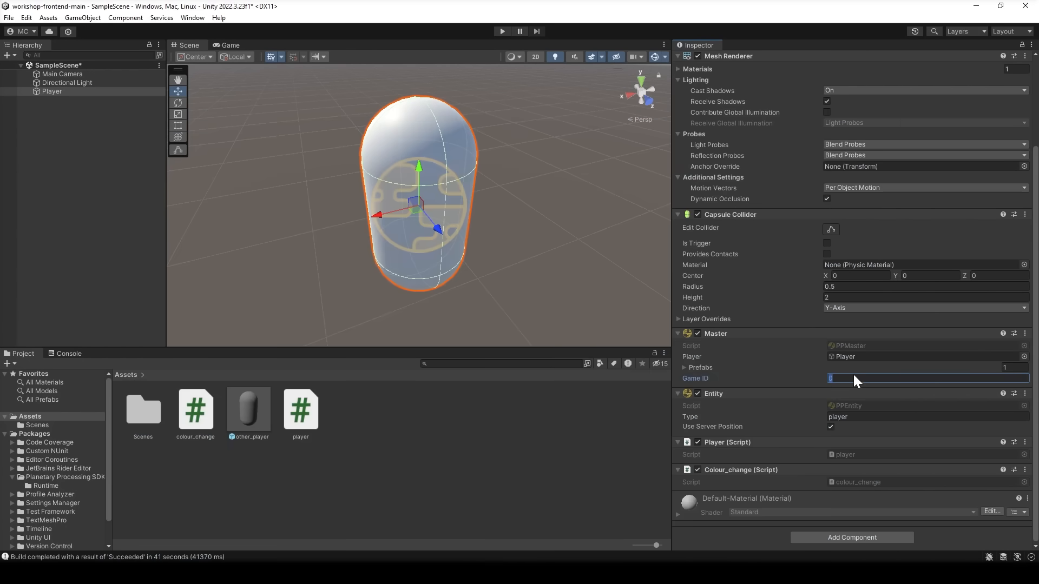
type("7763")
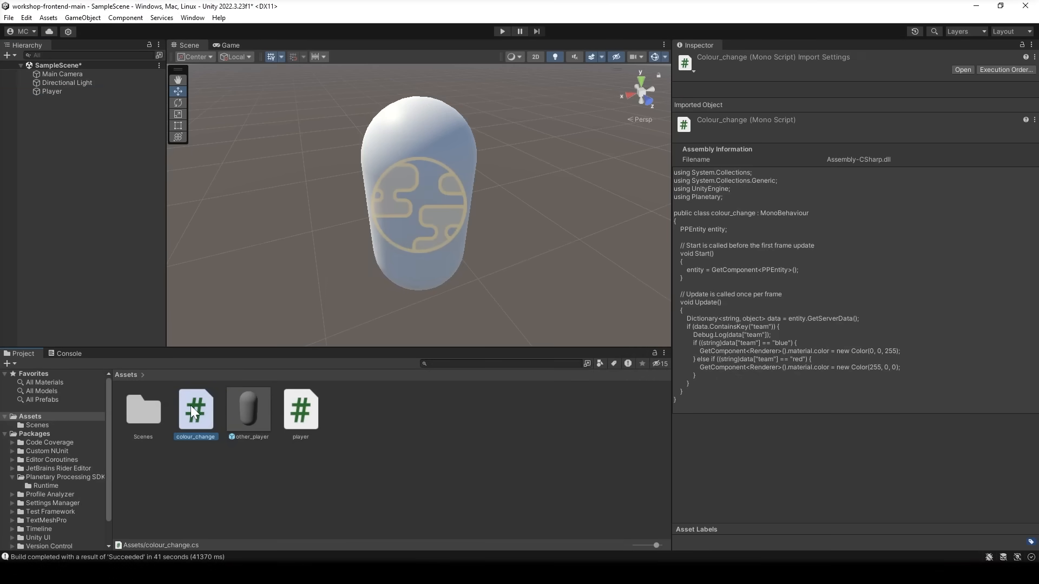
- Open the colour_change script from the Project Assets folder
double_click(196, 409)
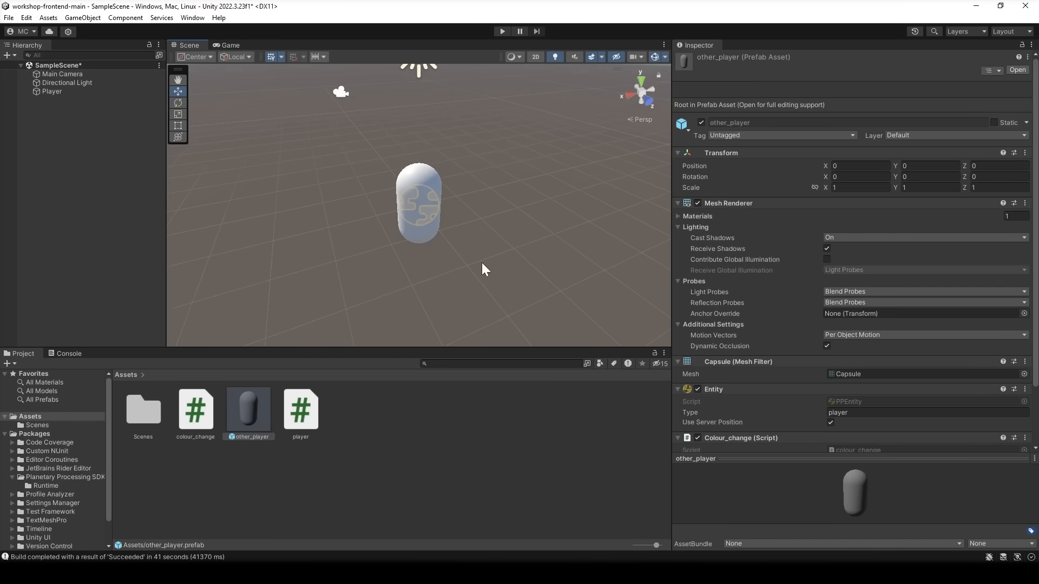
mouse_move(31, 105)
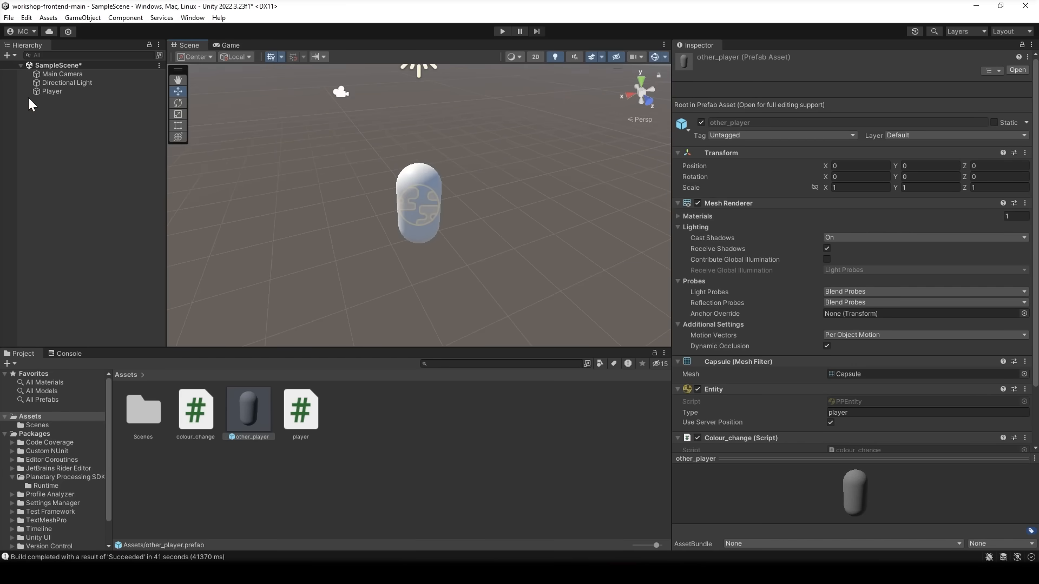
left_click(52, 91)
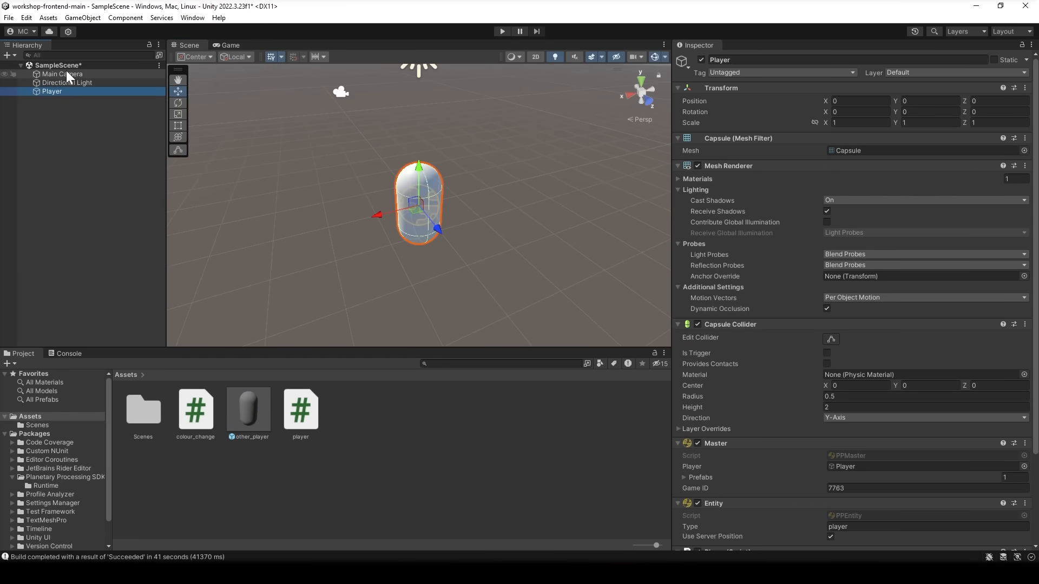
mouse_move(160, 249)
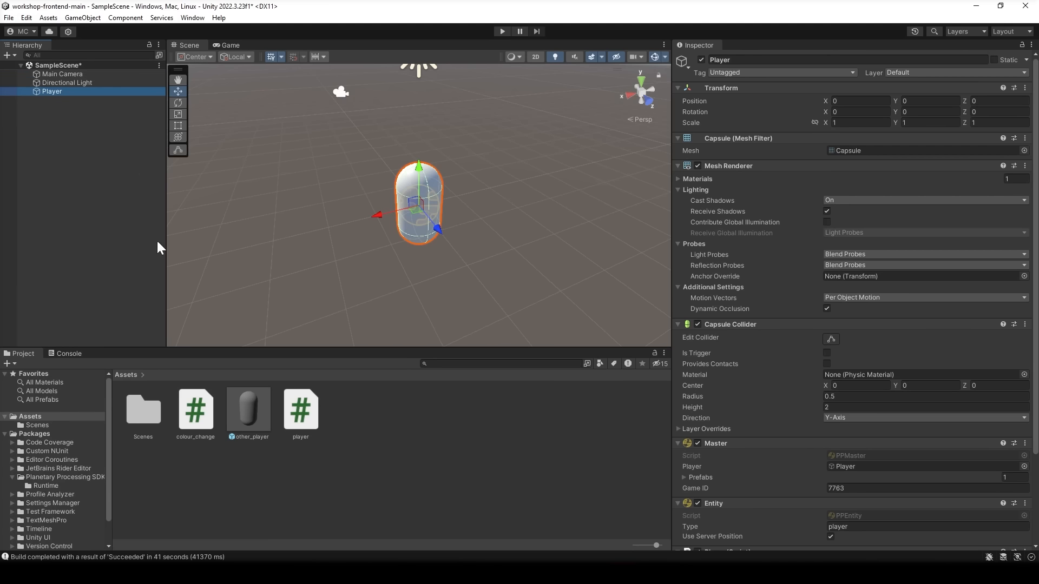
left_click(248, 410)
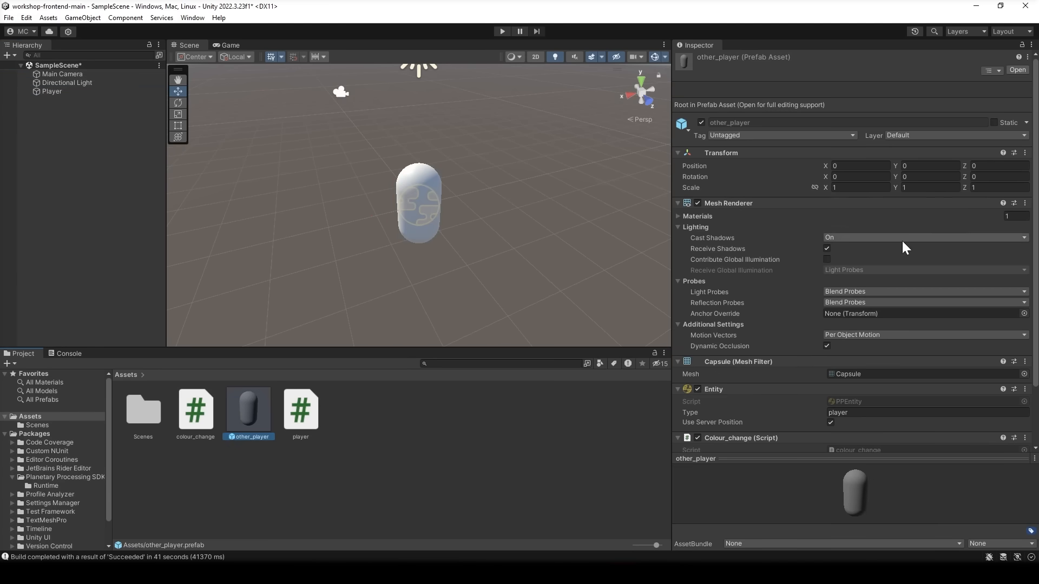
scroll("down", 3)
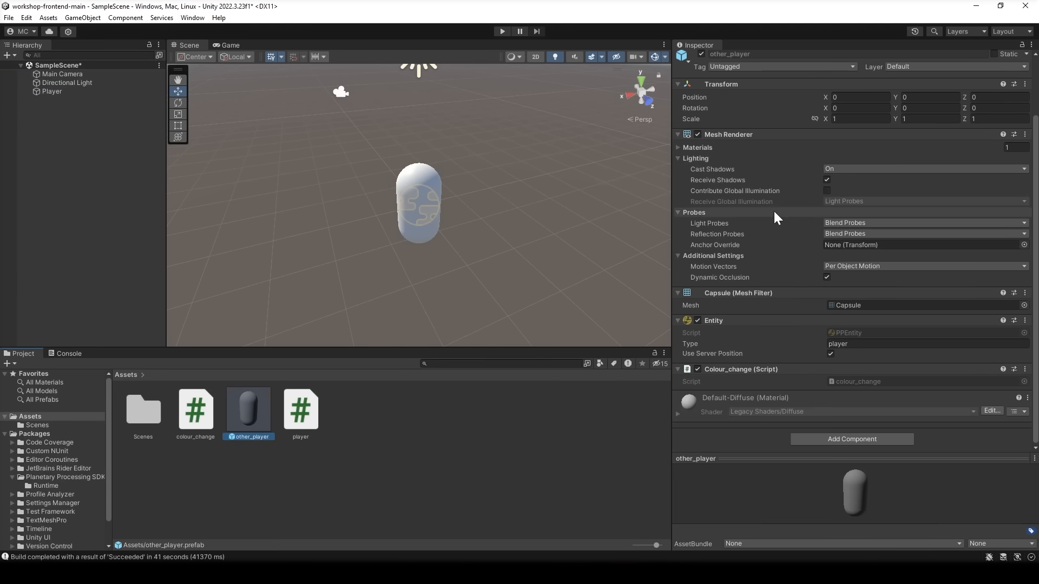
mouse_move(734, 330)
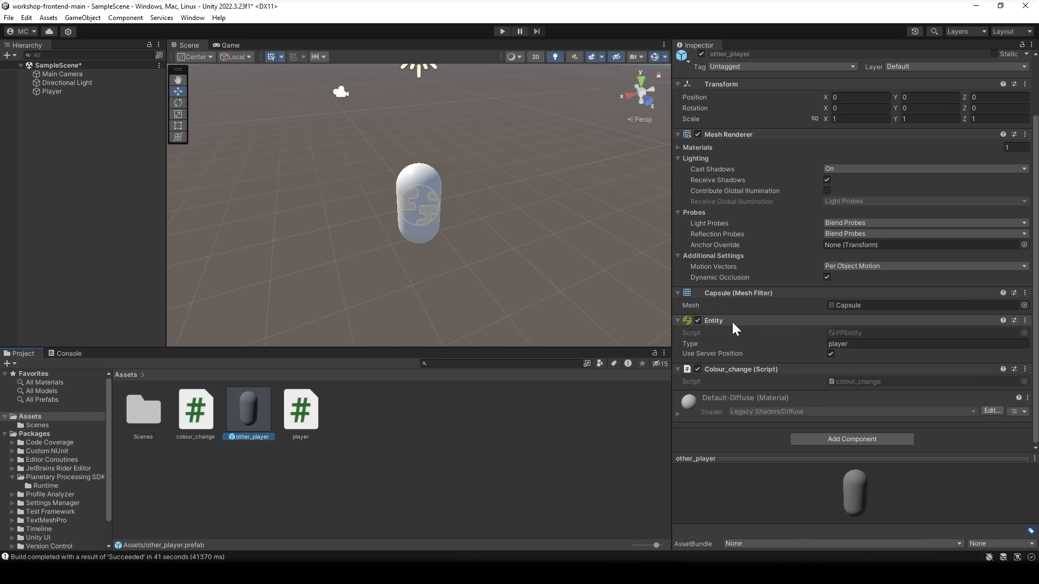
mouse_move(770, 386)
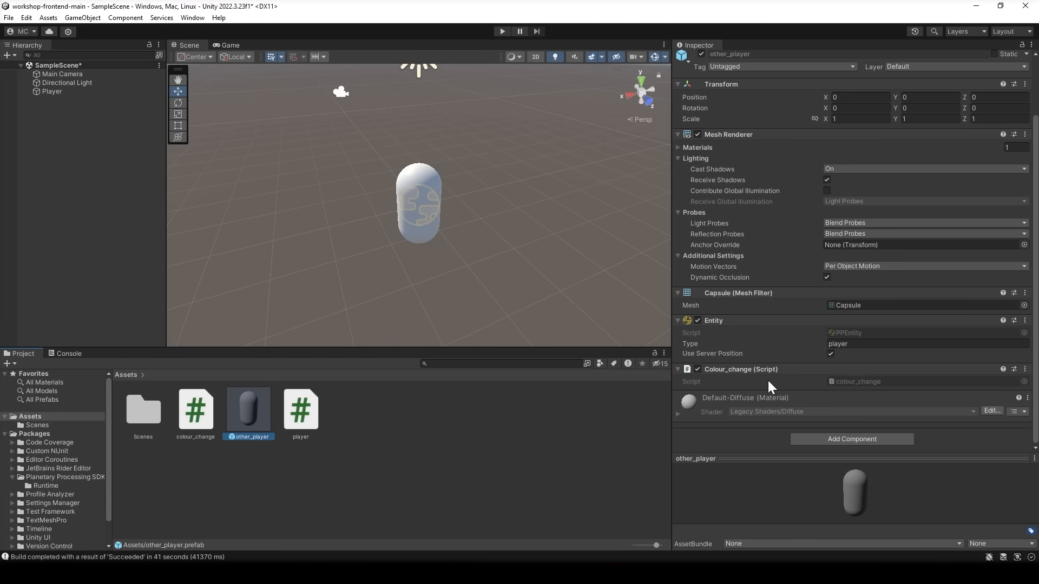
mouse_move(894, 431)
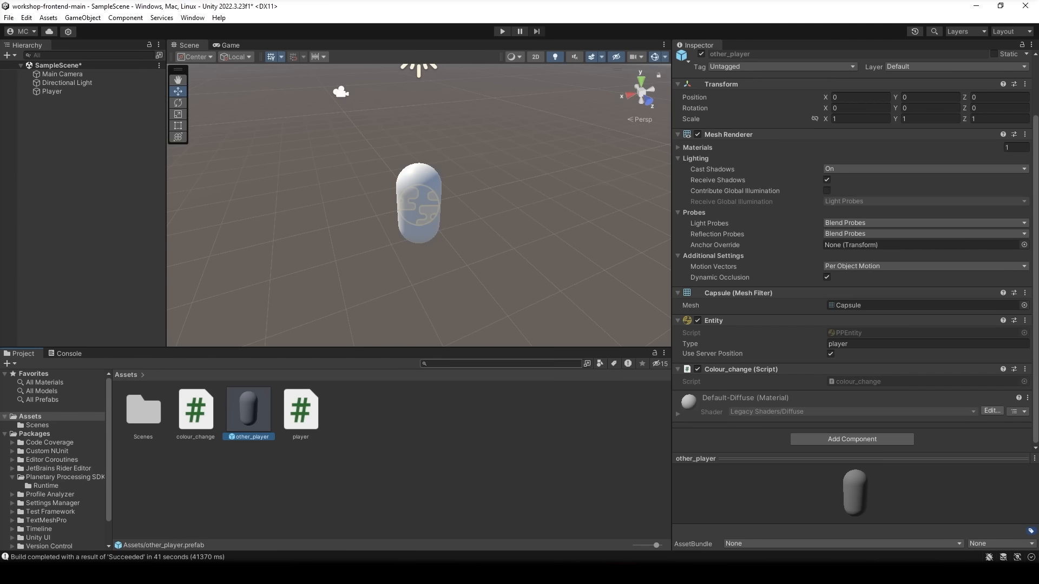
mouse_move(516, 442)
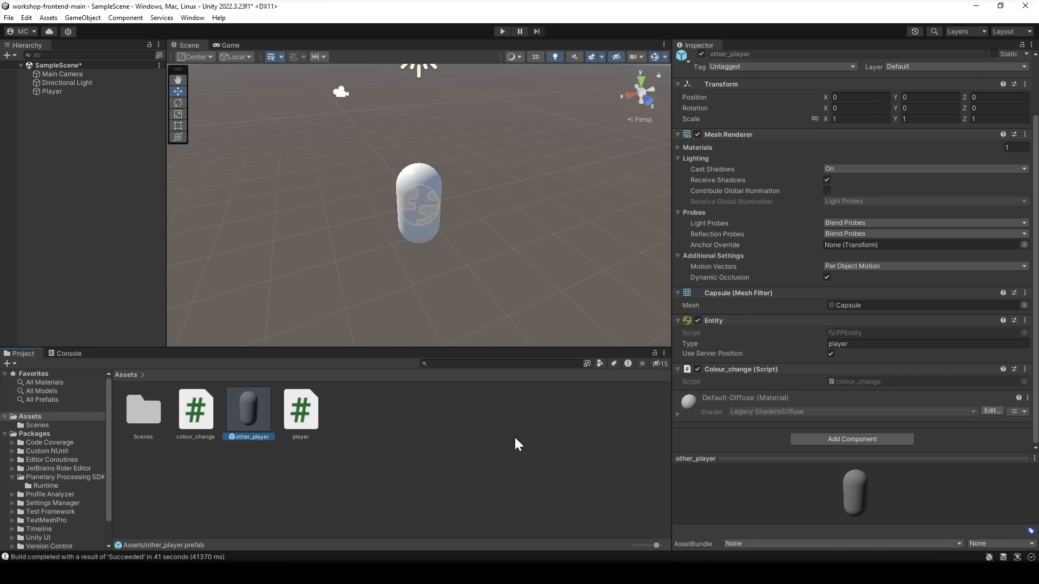
- Enter Play mode and watch team-coloured player capsules spawn in the Game view
left_click(502, 30)
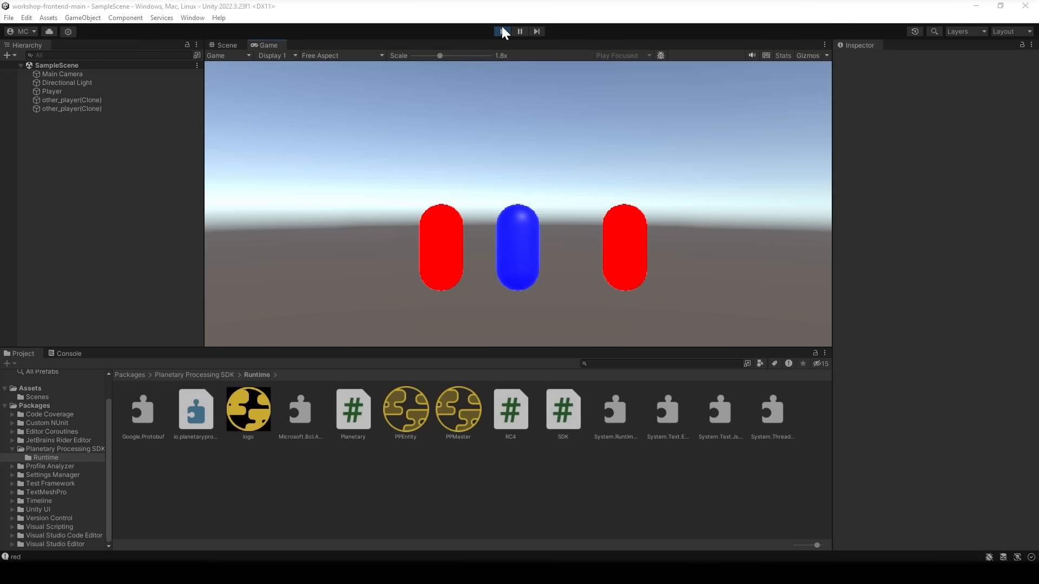
left_click(502, 30)
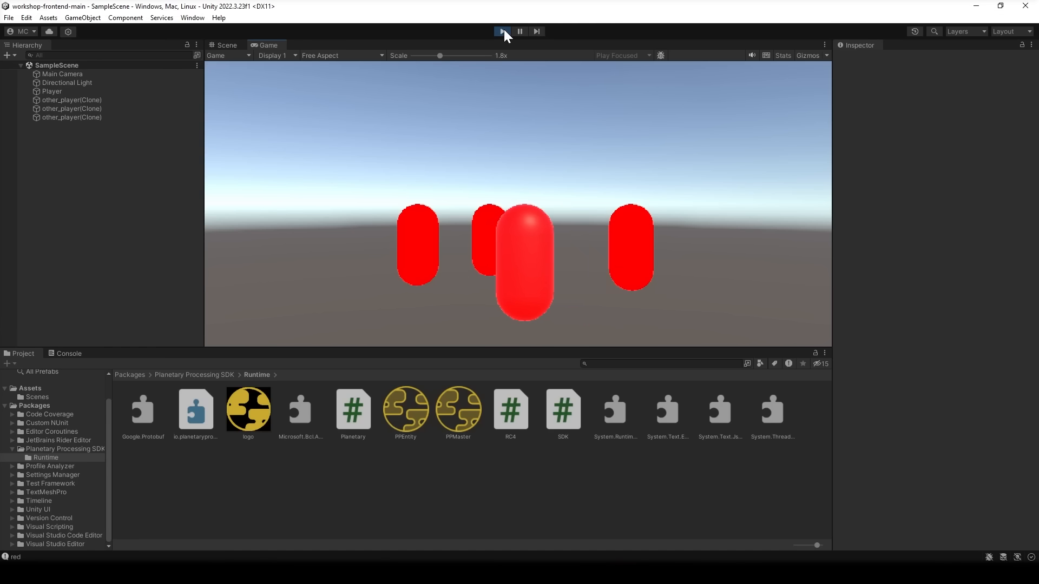
- Stop Play mode and scroll the Unity SDK docs to the PPMaster and PPEntity API tables
left_click(502, 30)
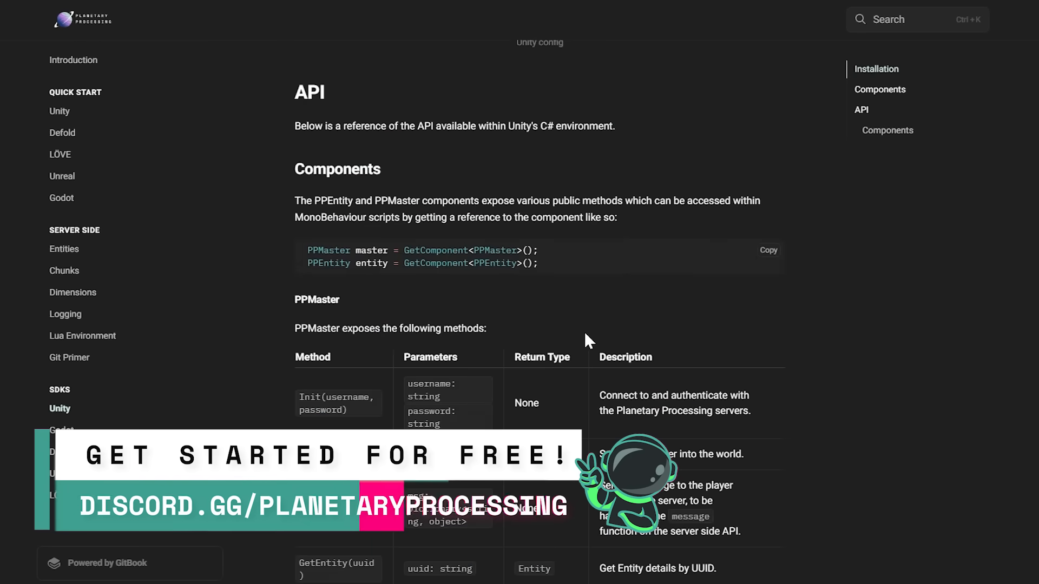
scroll("down", 3)
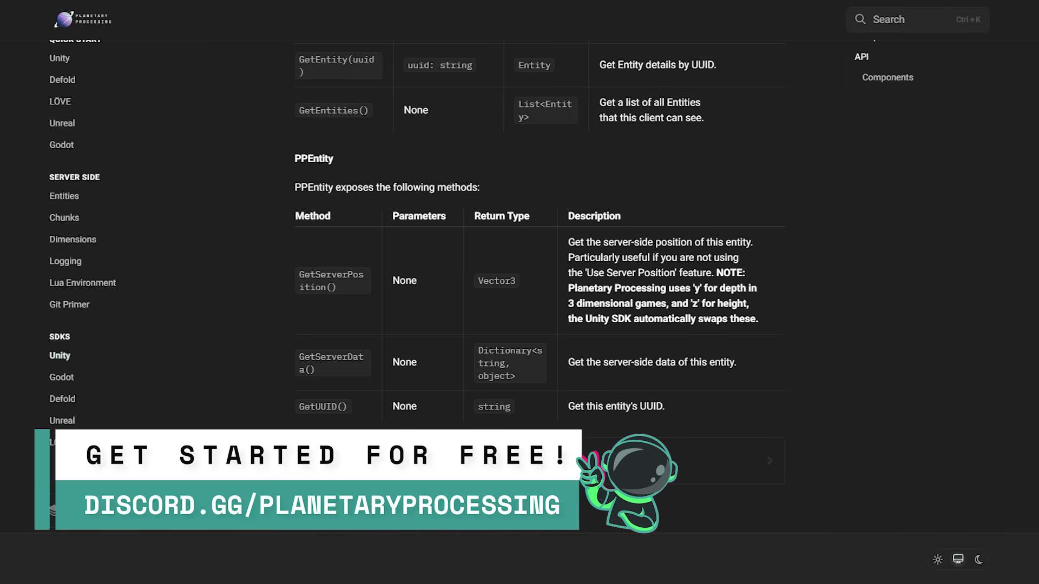